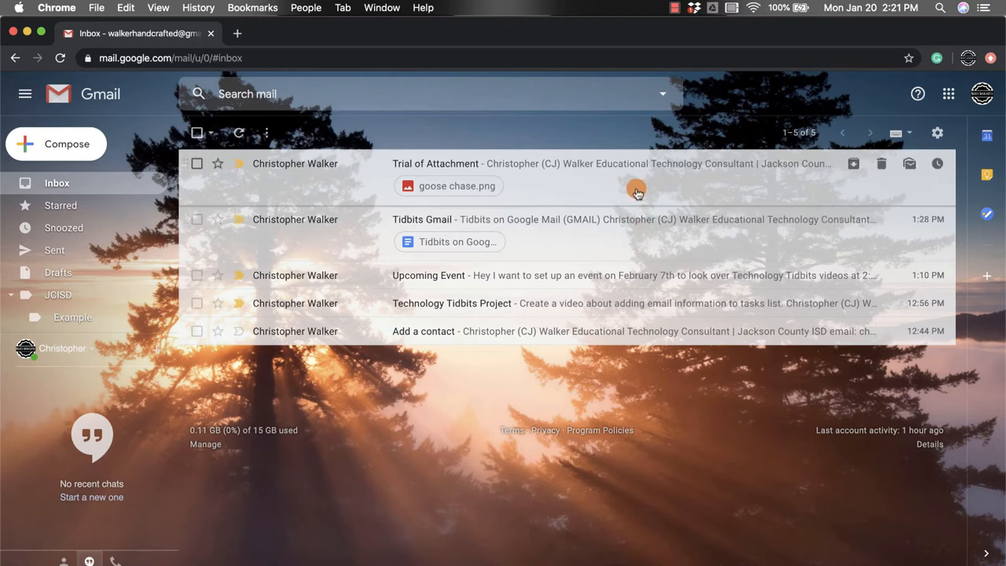
View the Trial of Attachment email and its extra message actions beside Reply
click(434, 164)
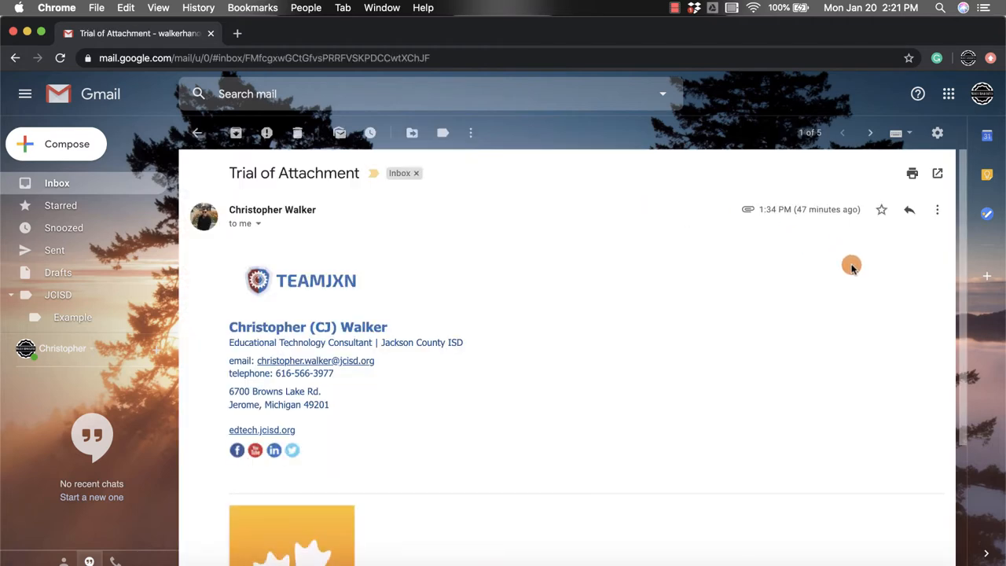
mouse_move(937, 211)
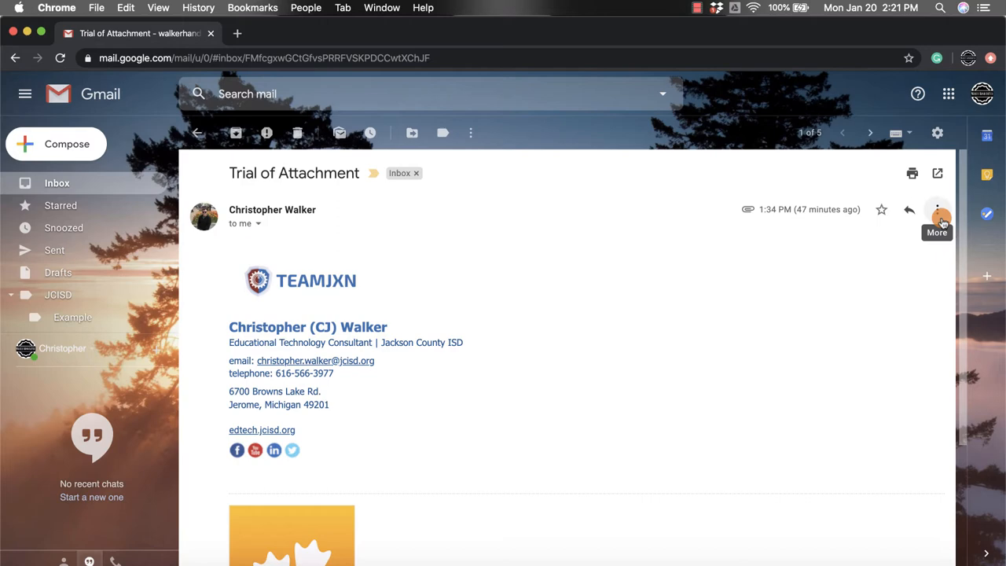
click(937, 211)
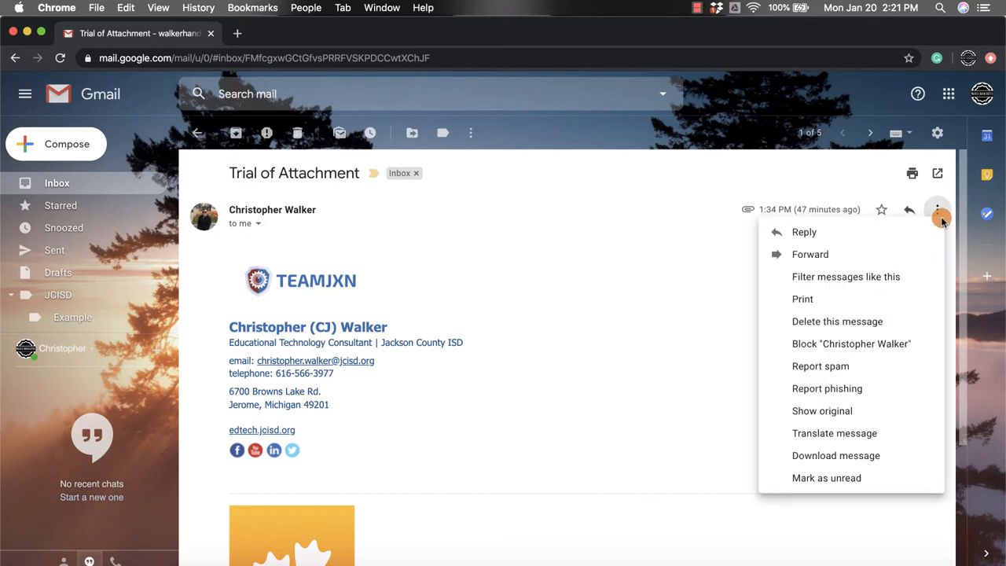
mouse_move(836, 321)
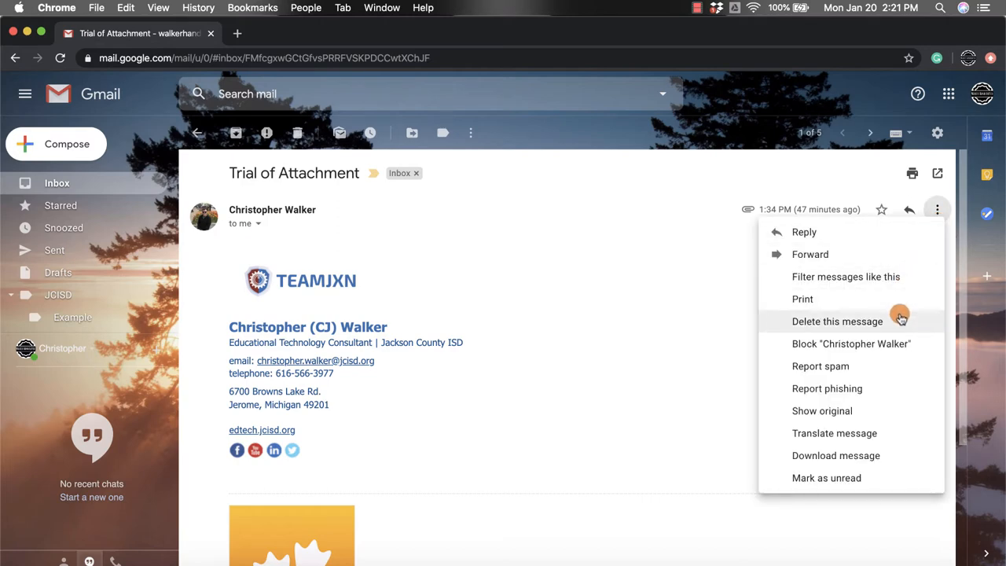
mouse_move(896, 343)
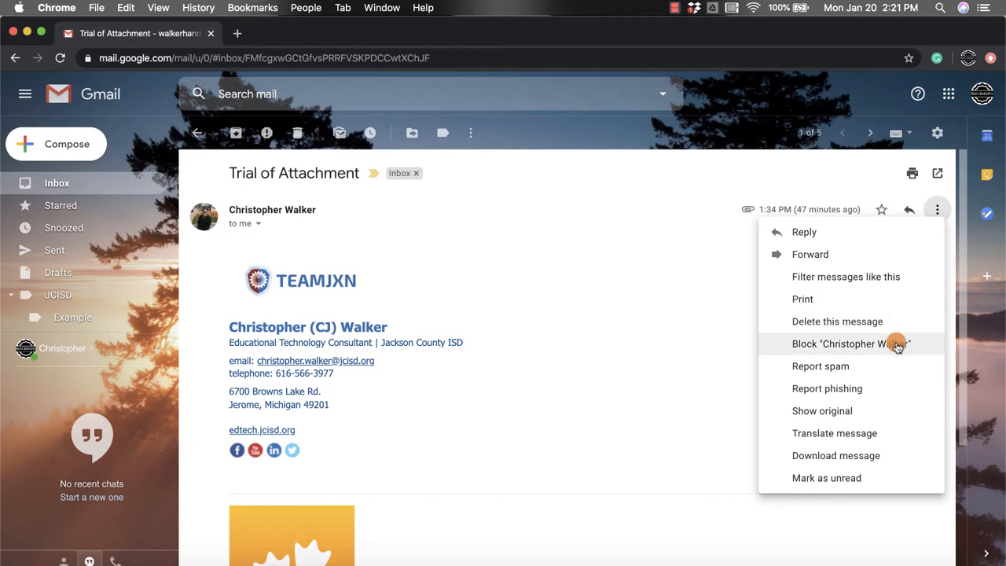
mouse_move(900, 347)
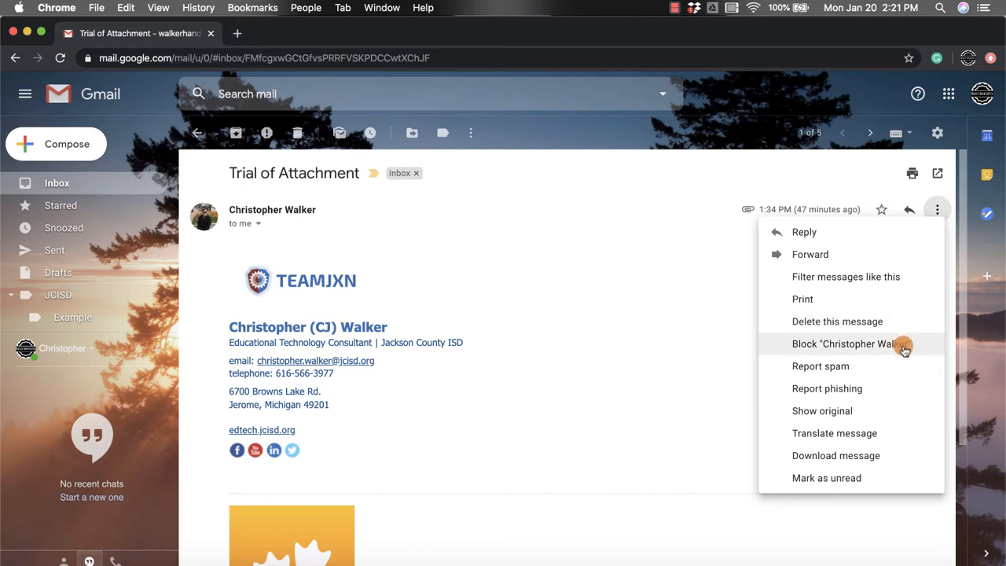
Block the email's sender and confirm, sending their future messages to Spam
click(844, 342)
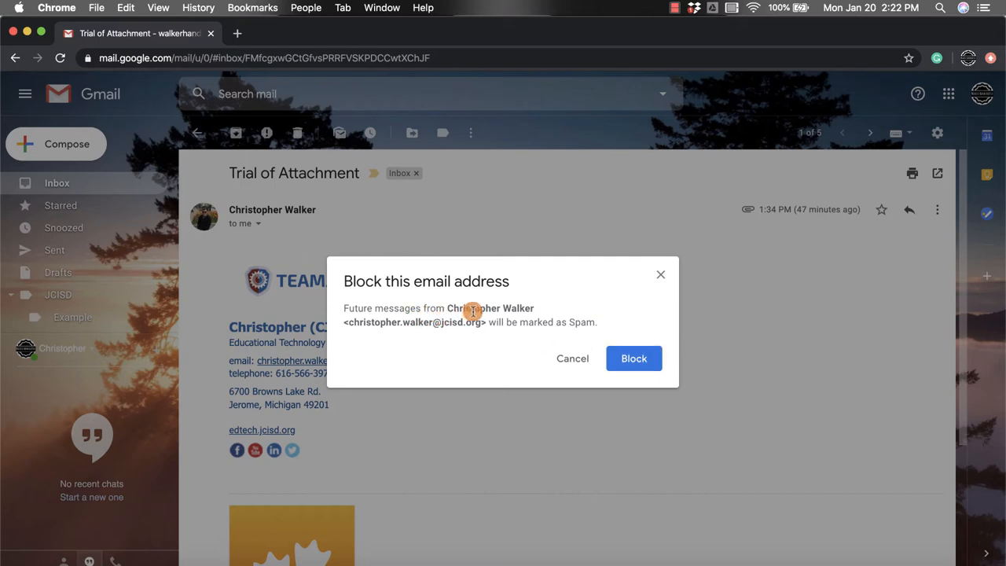
mouse_move(469, 333)
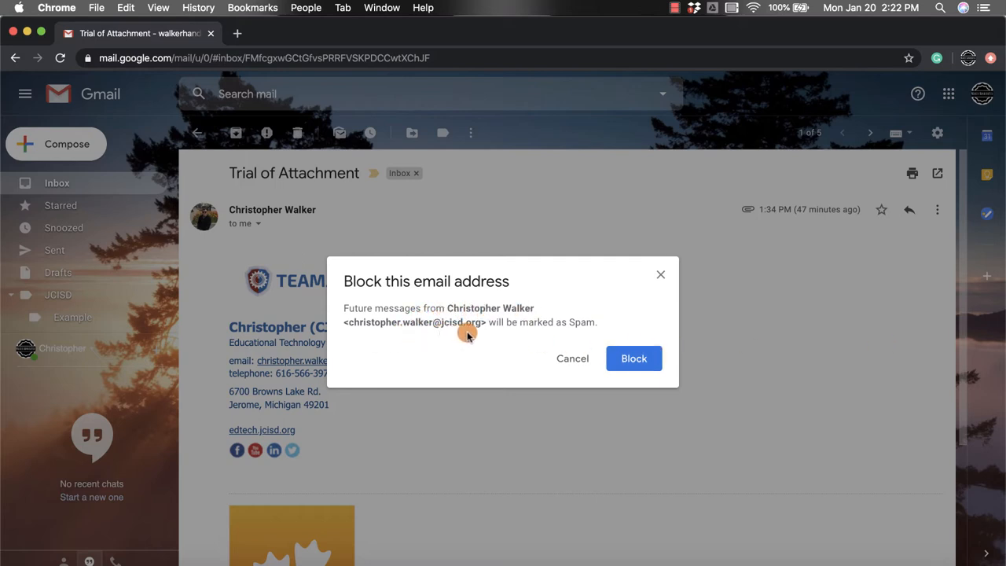
mouse_move(581, 333)
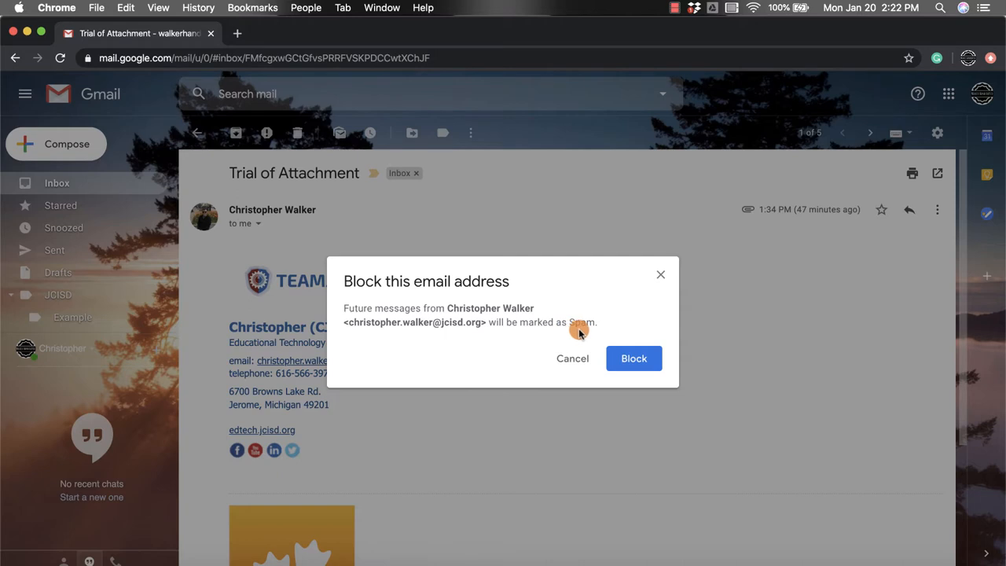
click(634, 359)
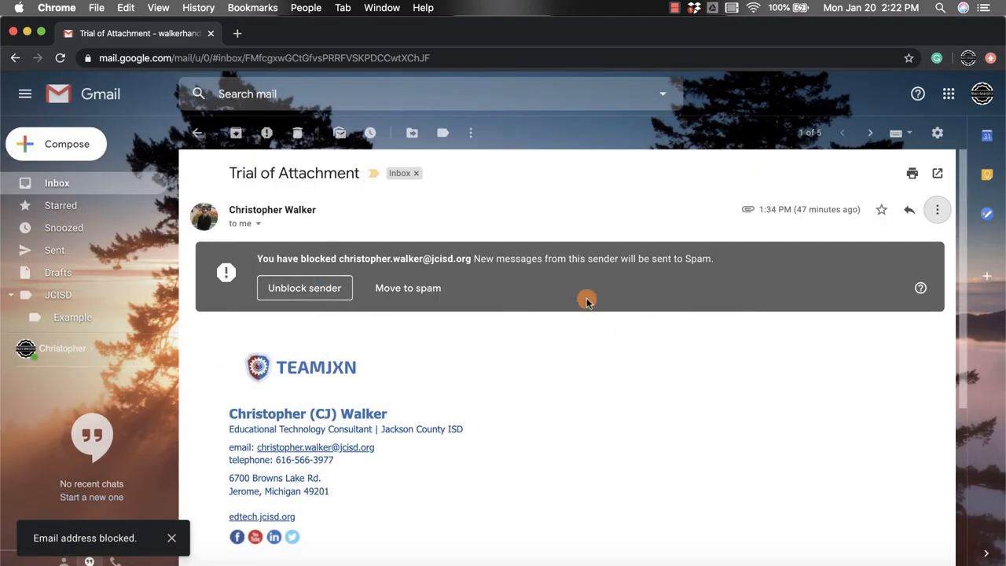
mouse_move(528, 280)
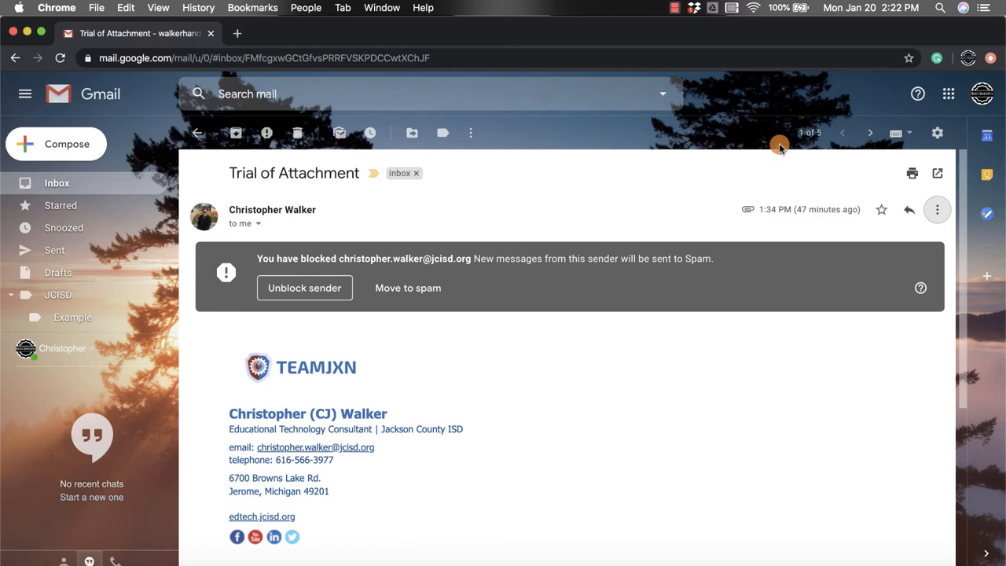
mouse_move(937, 132)
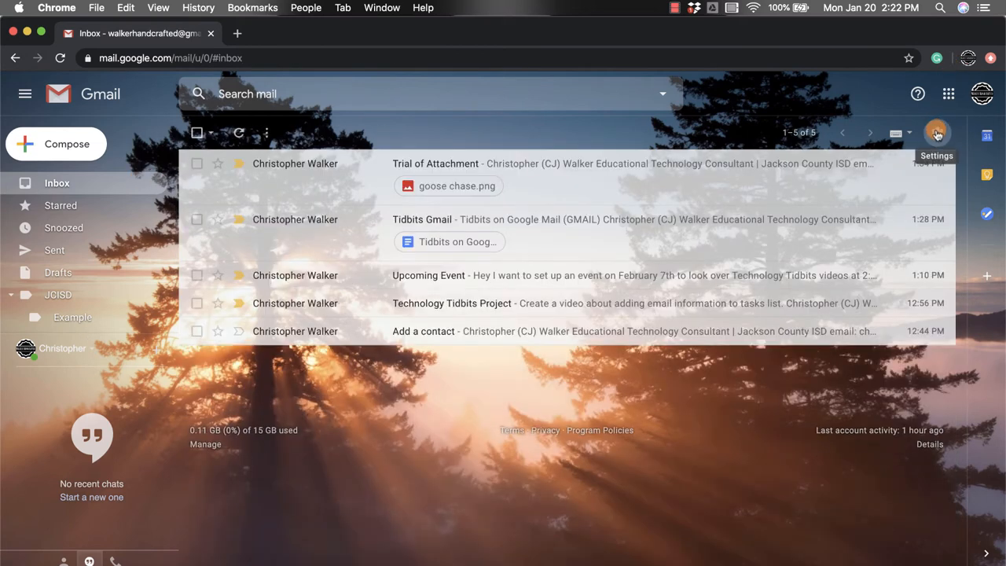
Go from the gear's quick settings to the full Settings page on General
click(937, 133)
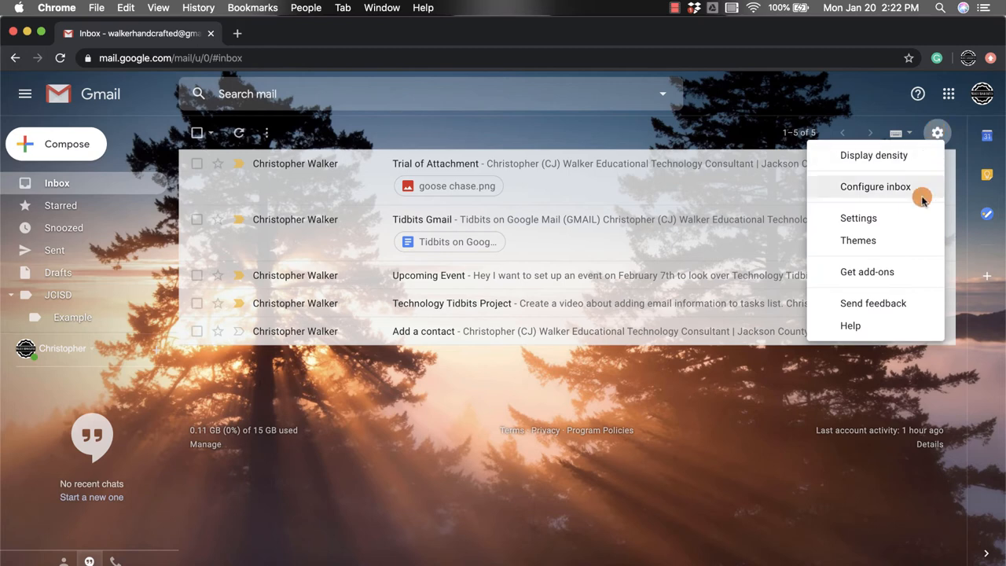
mouse_move(919, 220)
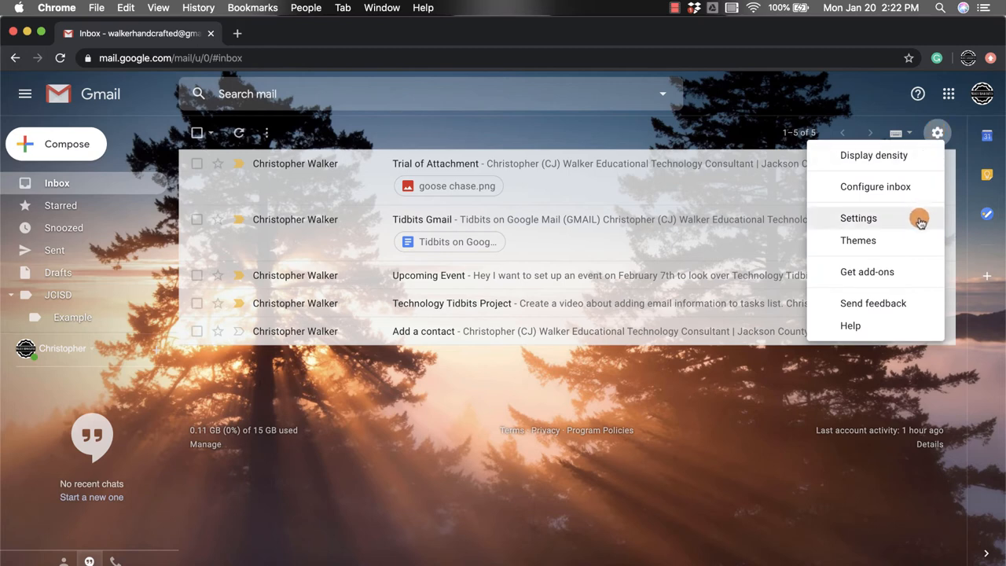
click(858, 217)
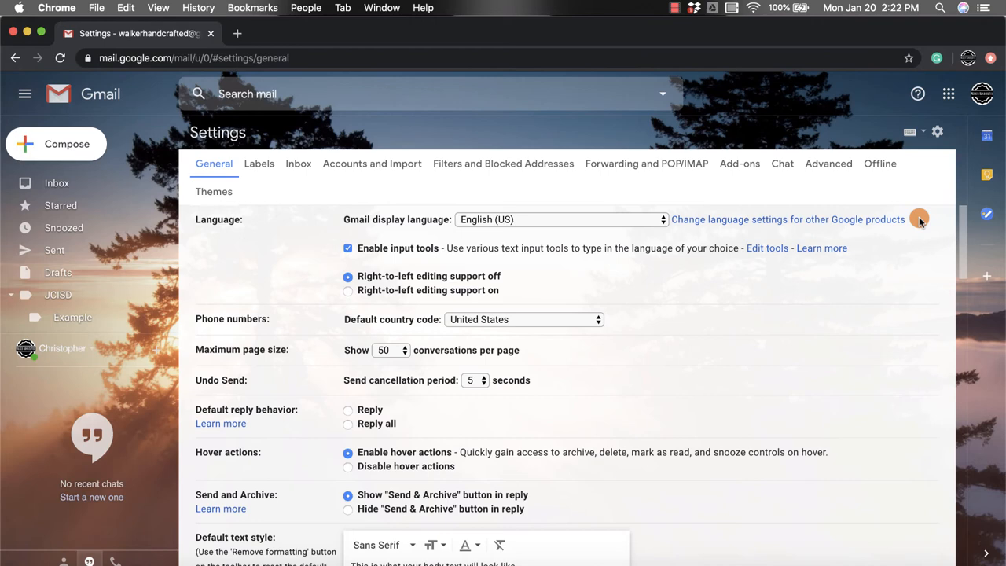
mouse_move(622, 228)
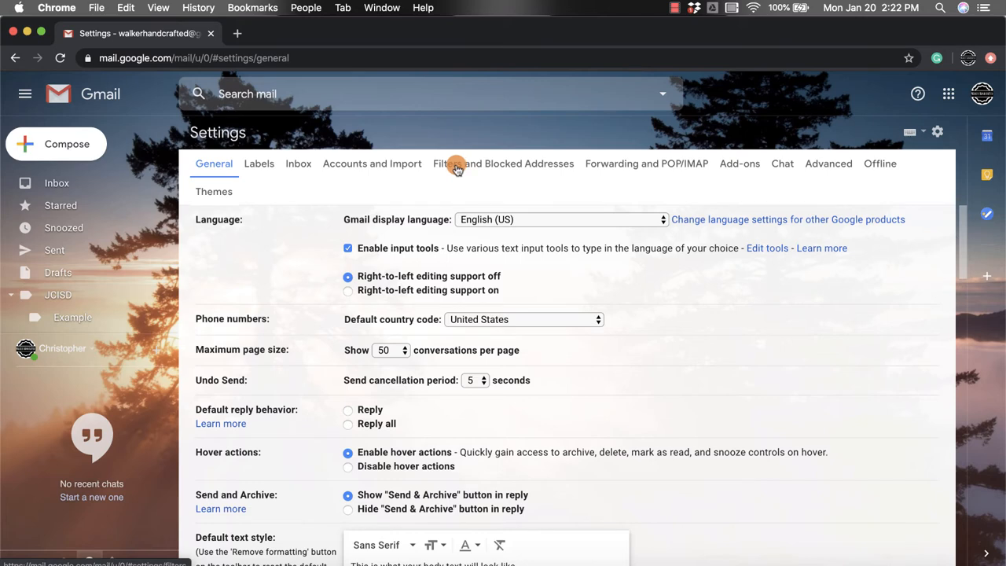
click(456, 163)
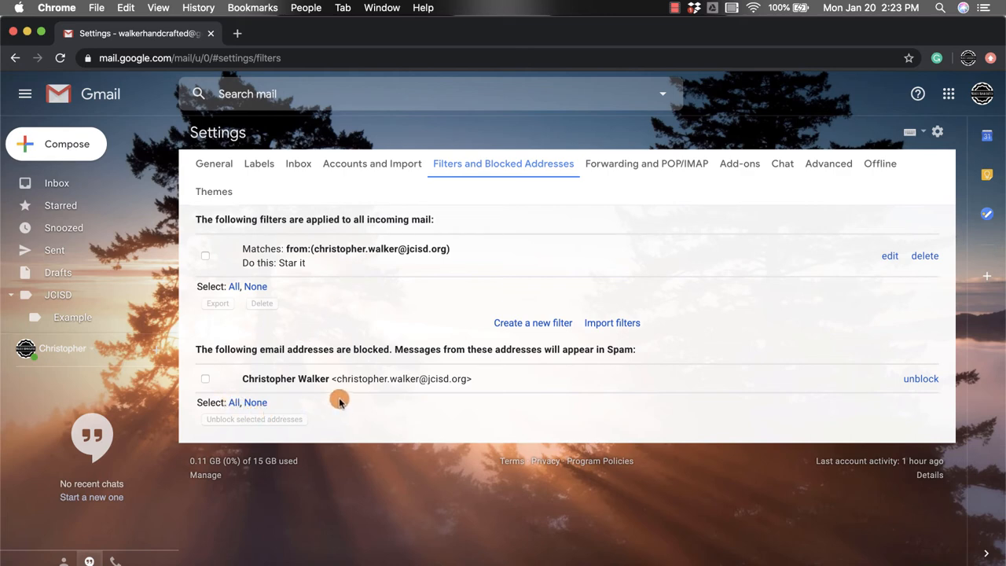
mouse_move(428, 377)
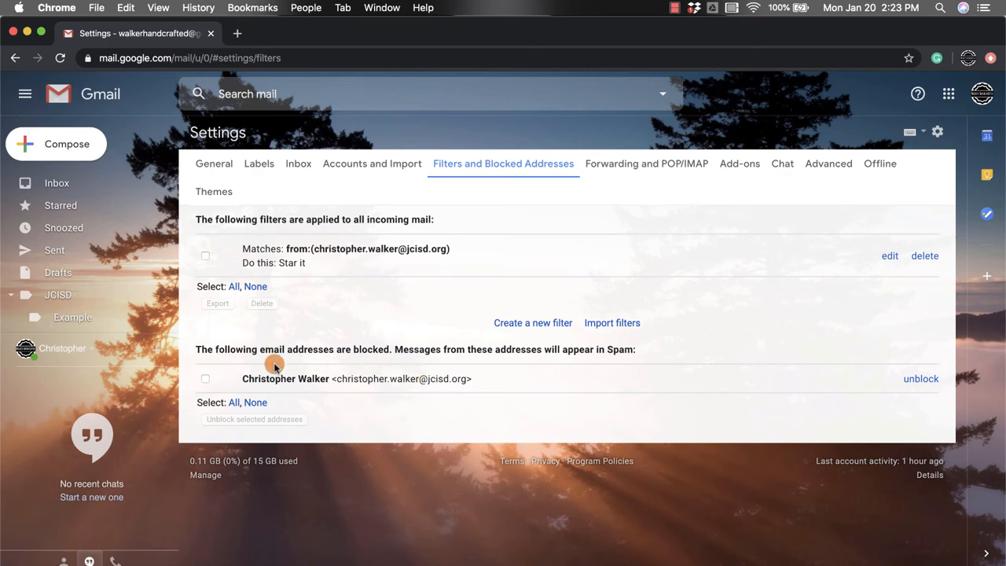
click(204, 377)
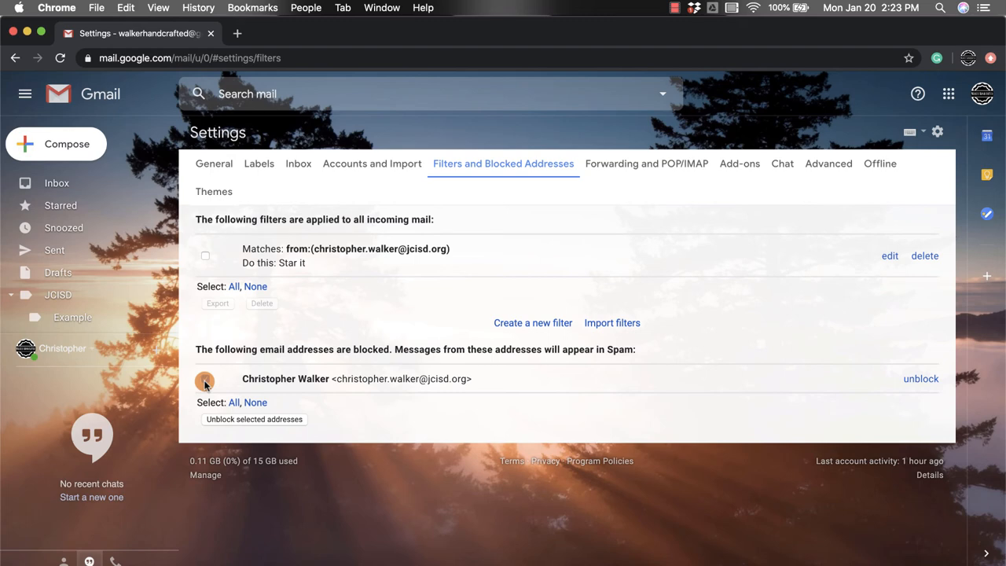
click(205, 377)
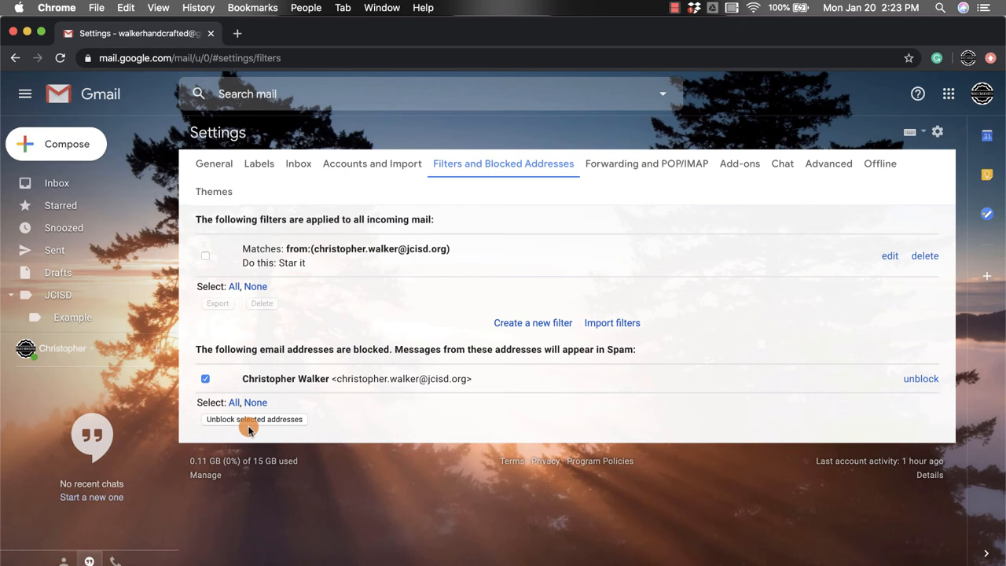
mouse_move(903, 412)
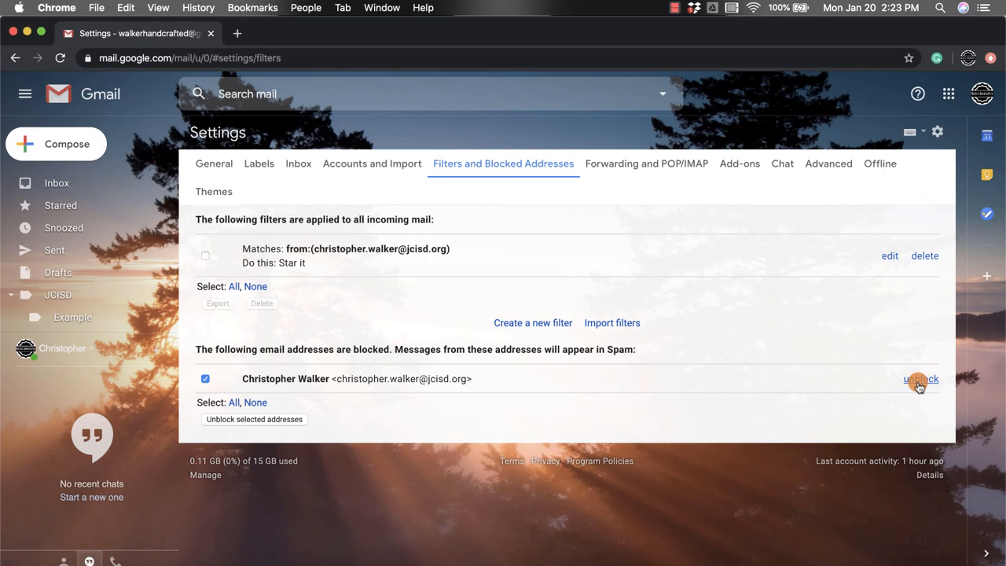
click(922, 377)
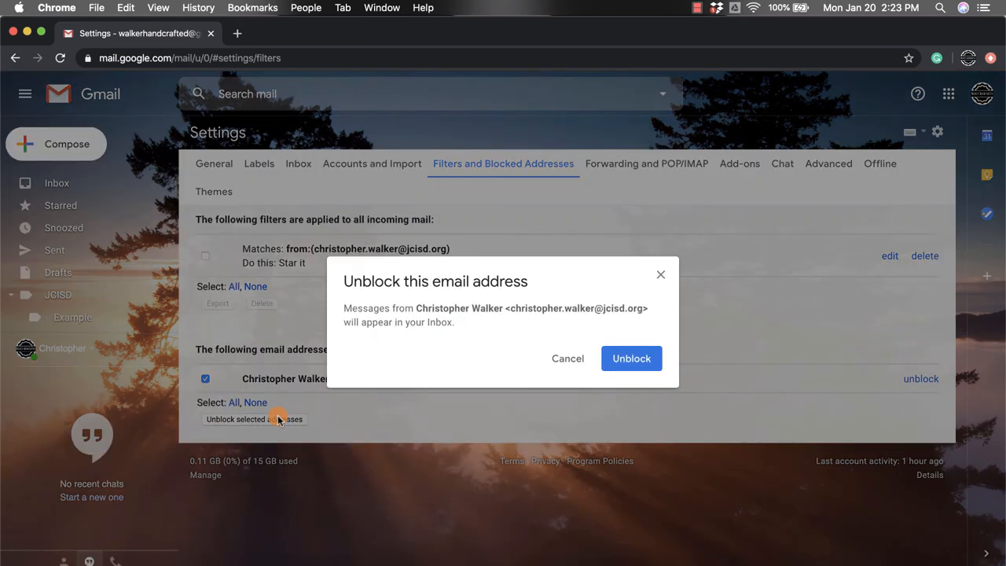
mouse_move(434, 343)
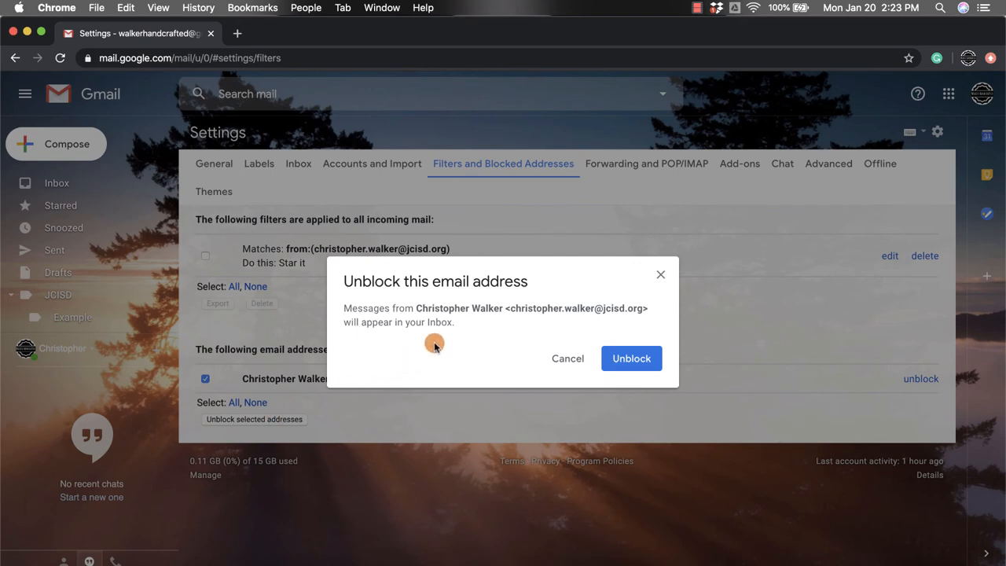
click(632, 358)
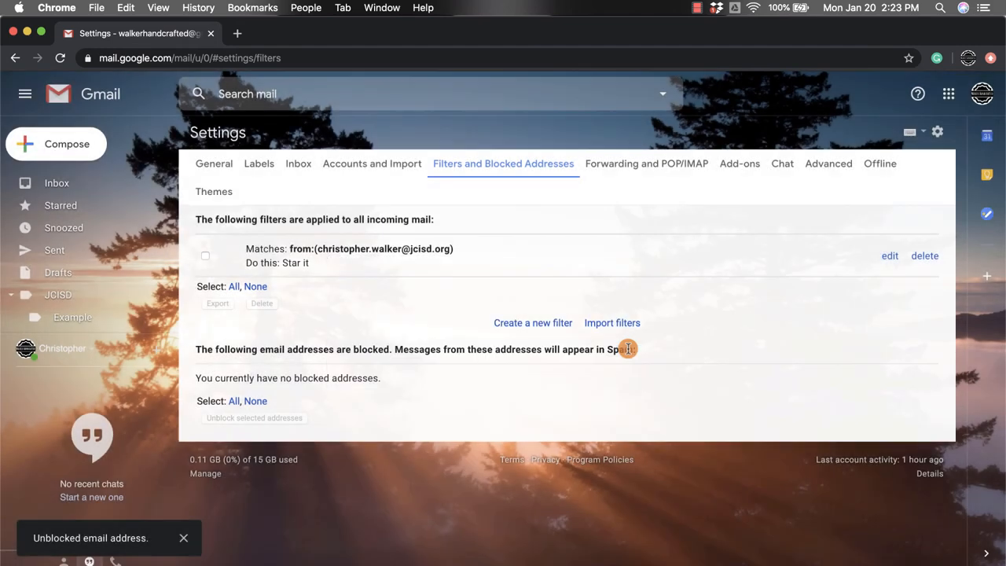